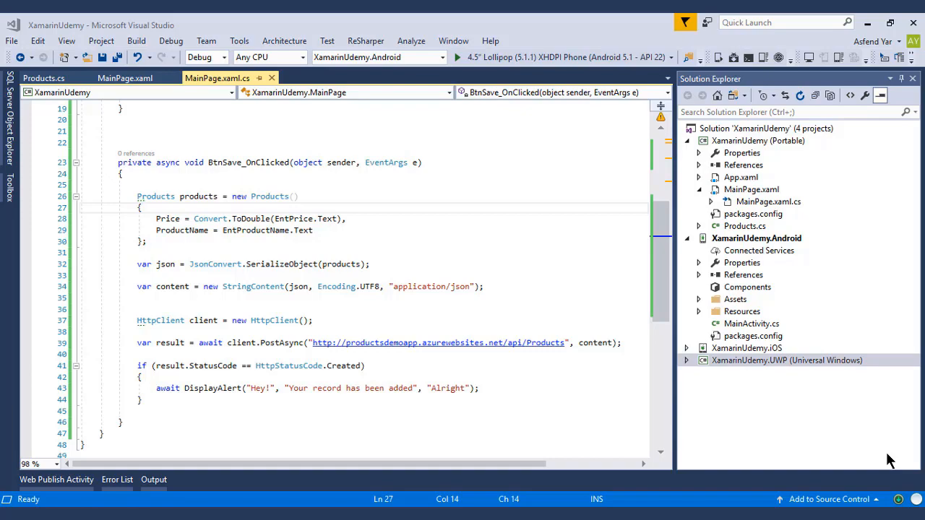
Bring up the Postman request for the Products API.
click(196, 118)
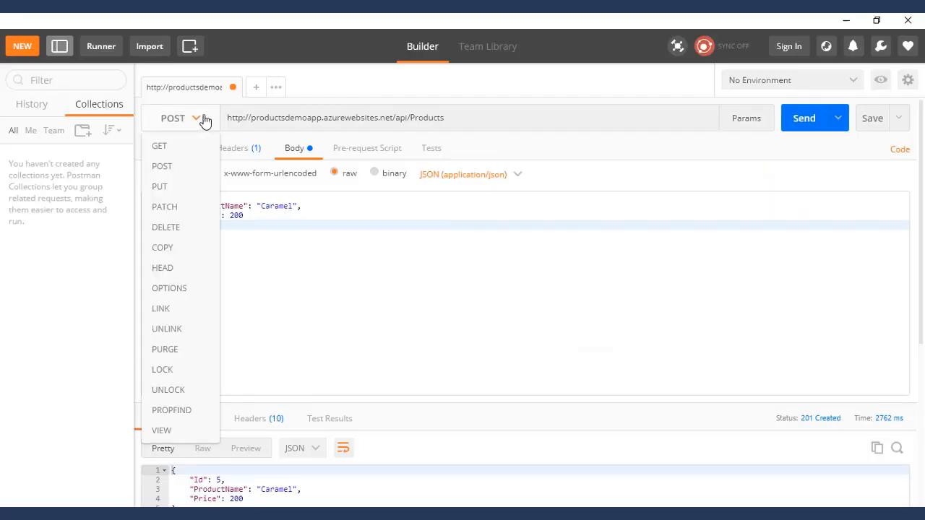
Send a PUT to Products/5 with body Id 5, ProductName Beans, Price 200.
click(159, 187)
text(")
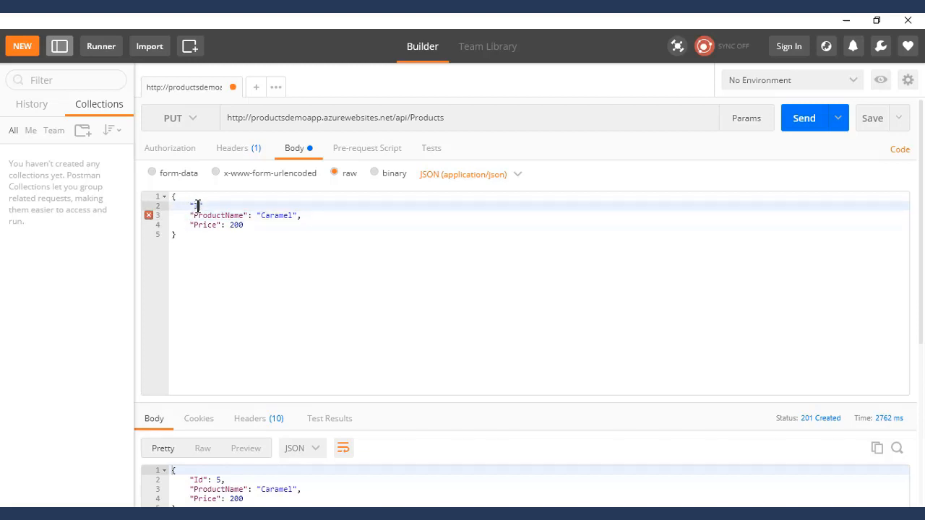
text("Id":)
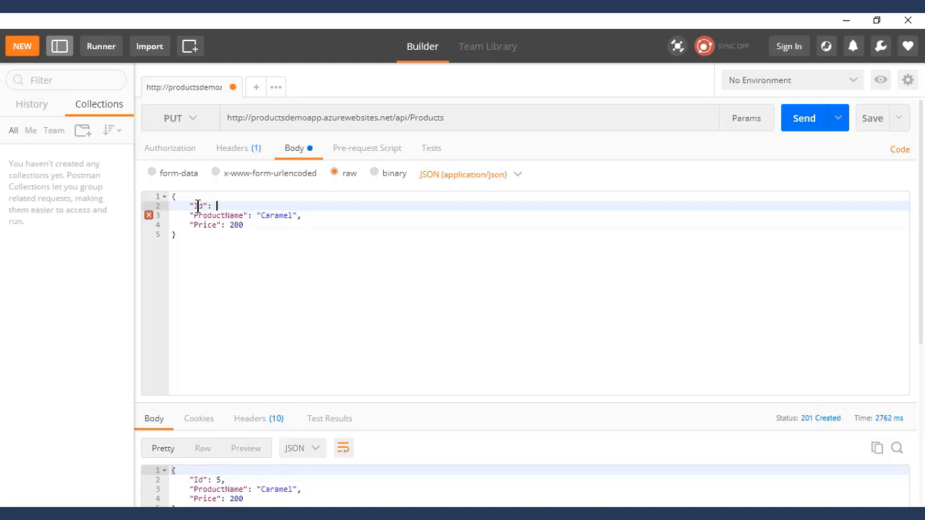
text(5)
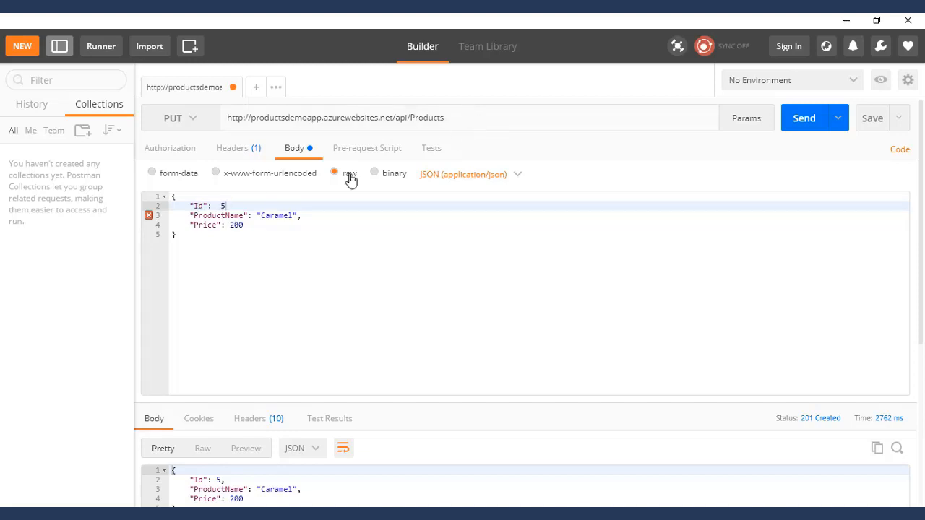
text(Beans)
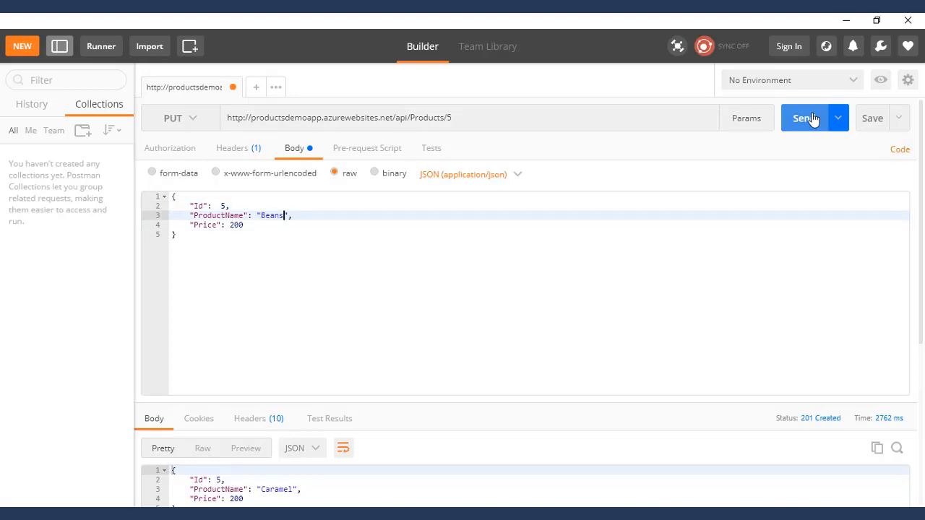
click(804, 118)
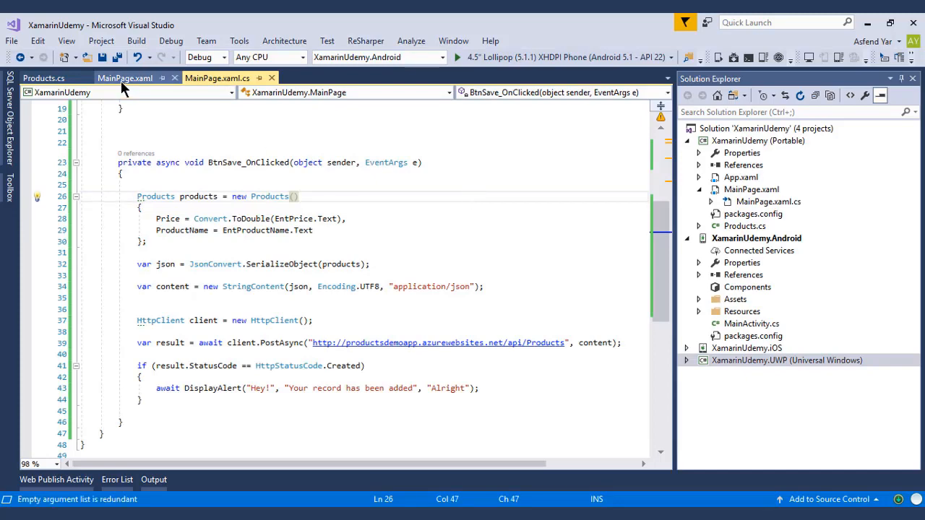
Add a Product Id entry named EntId to MainPage.xaml and return to the code-behind.
click(124, 78)
text(<Entry Placeholder="Product Id" x:Name="EntPric"/>)
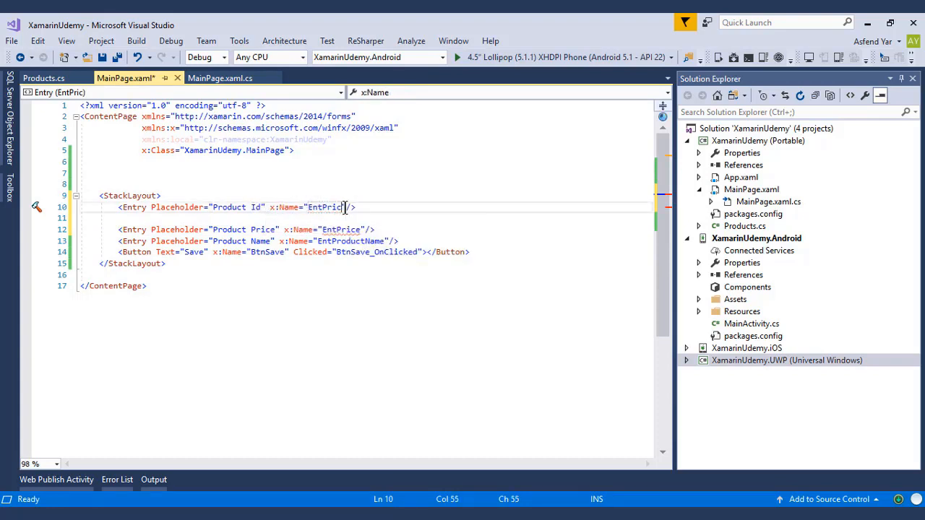
text(EntId)
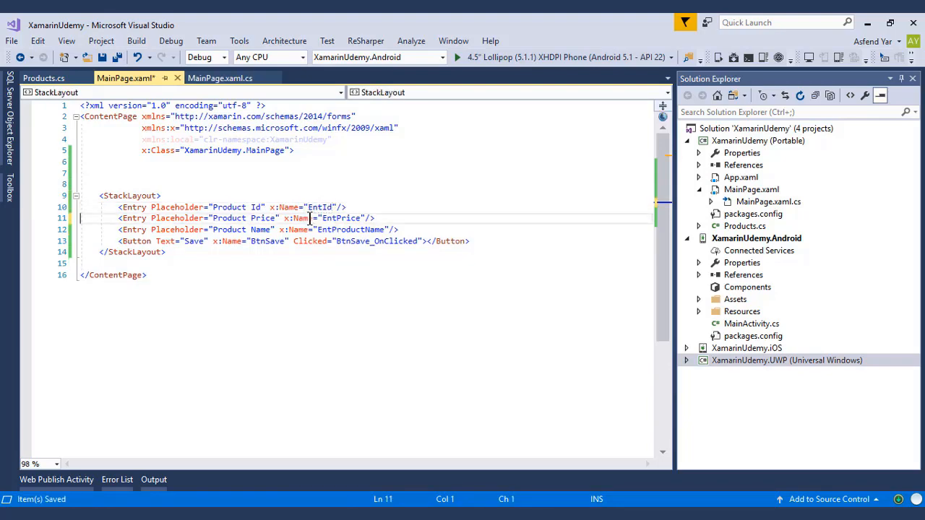
click(217, 78)
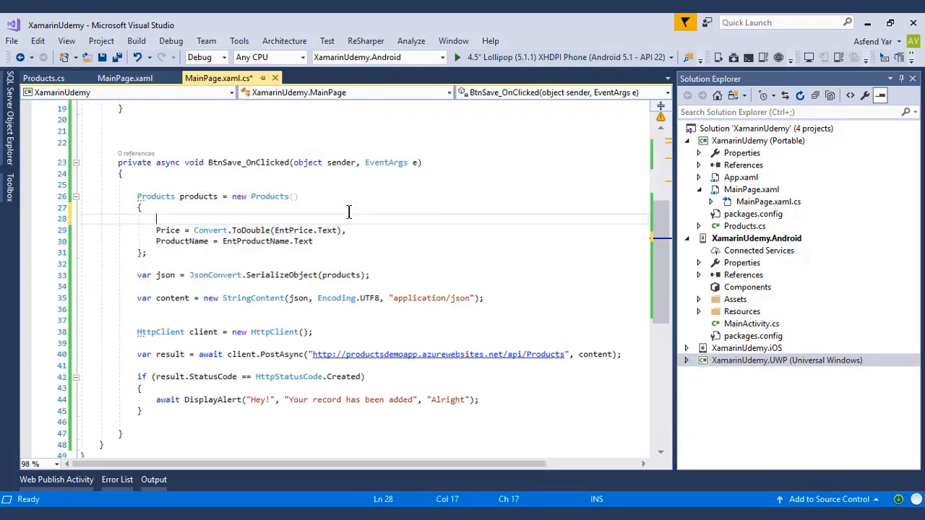
Set Id = Convert.ToInt32(EntId.Text) in the product initializer and use PutAsync.
text(Id = Ent)
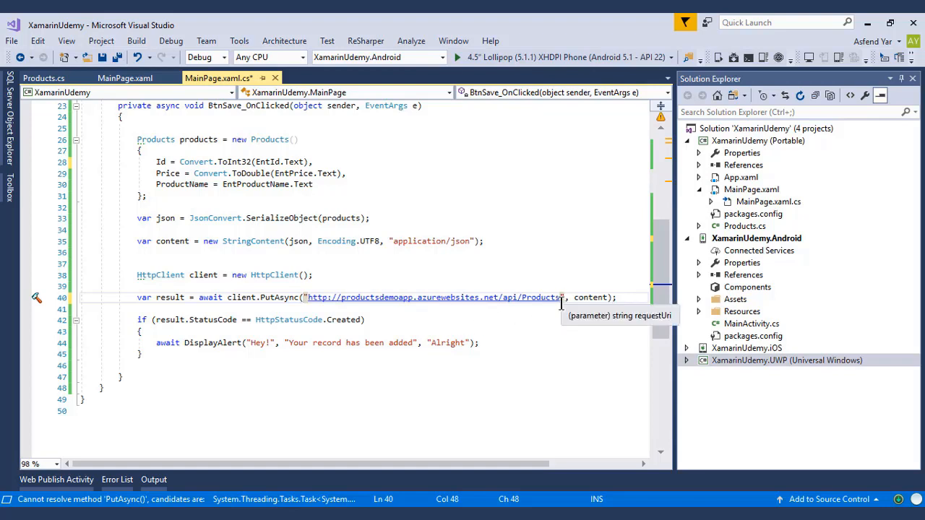
mouse_move(321, 292)
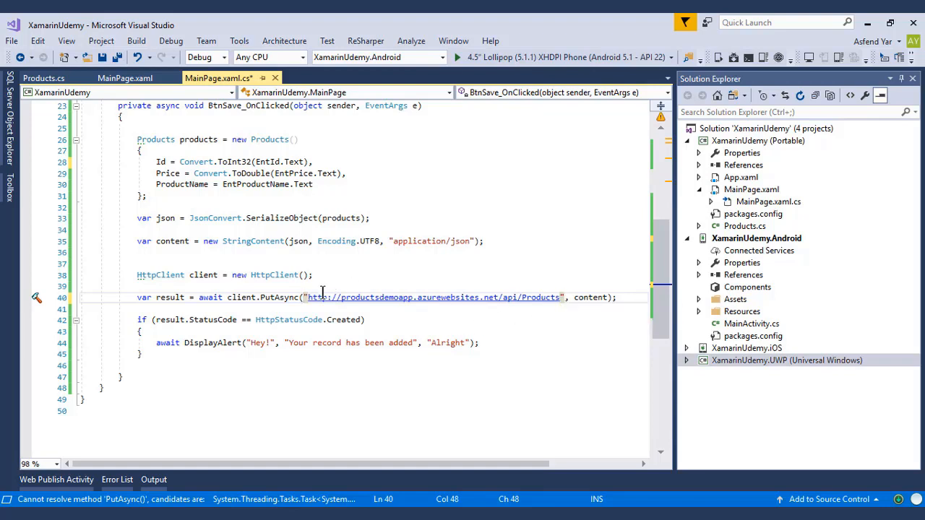
Make the PUT URL string.Concat(url, EntId.Text), save, and check result.IsSuccessStatusCode.
text(string.Concat)
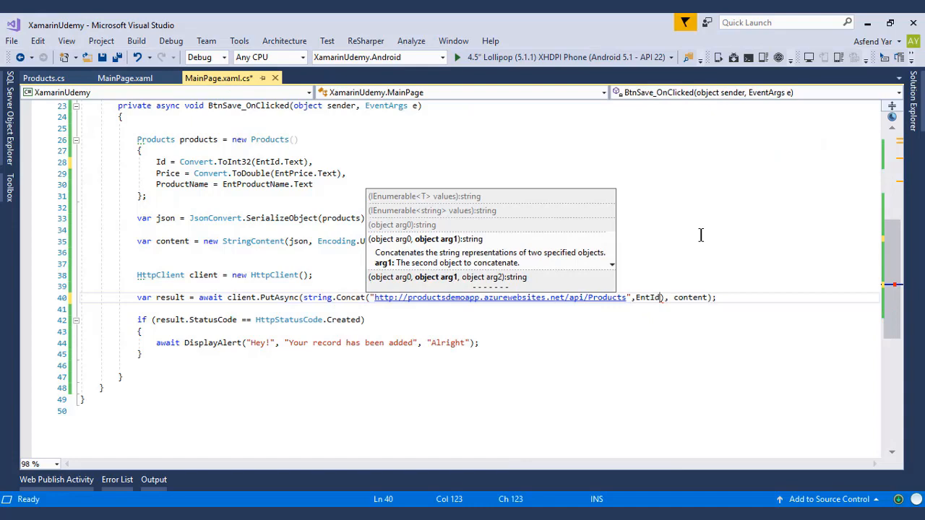
key(ctrl+s)
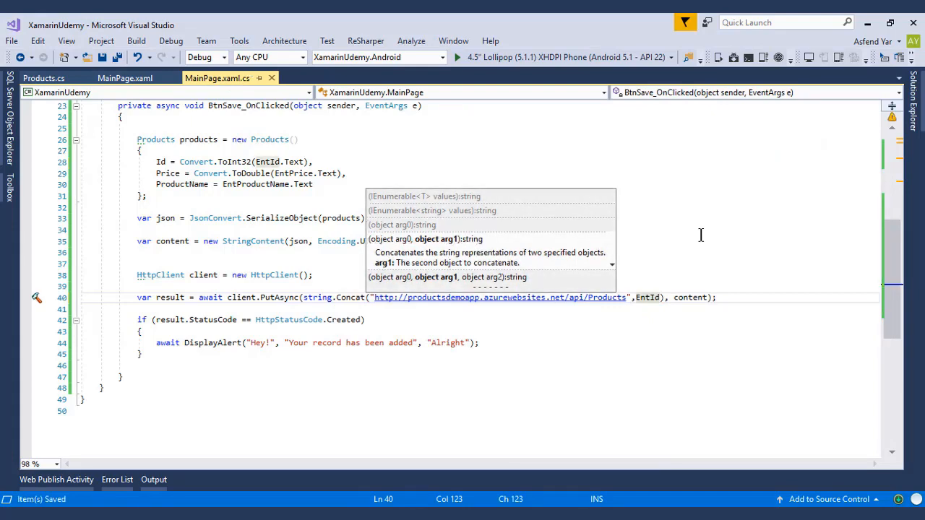
text(.St))
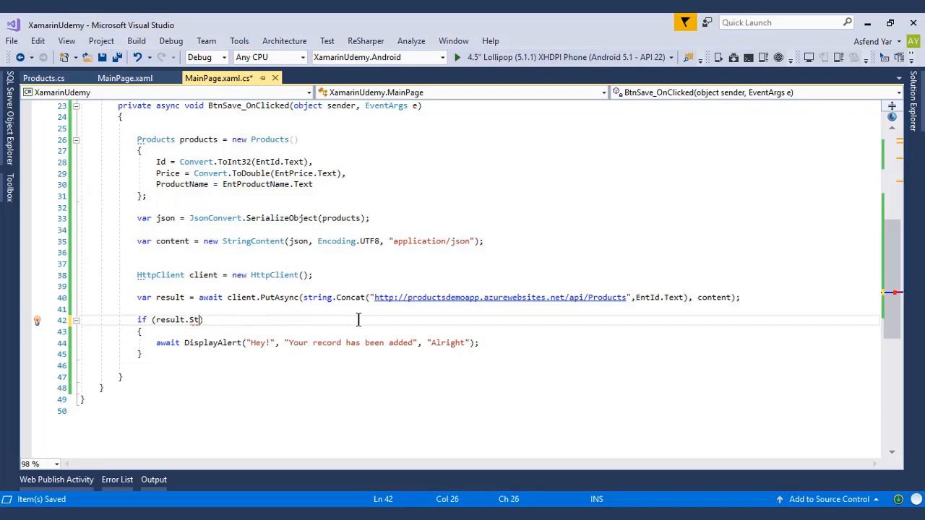
text(IsSuccessStatusCode))
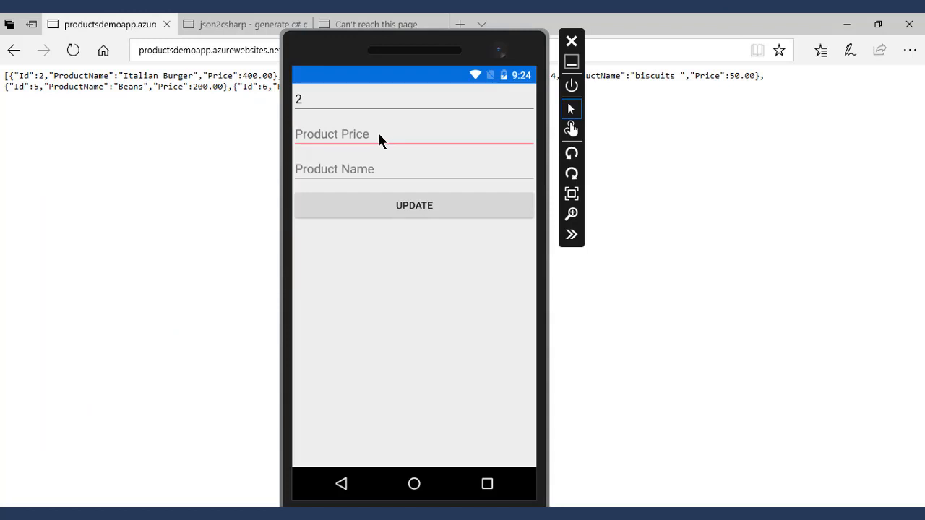
Fill the emulator form with Product Id 2, price 600 and name Pizza.
text(600)
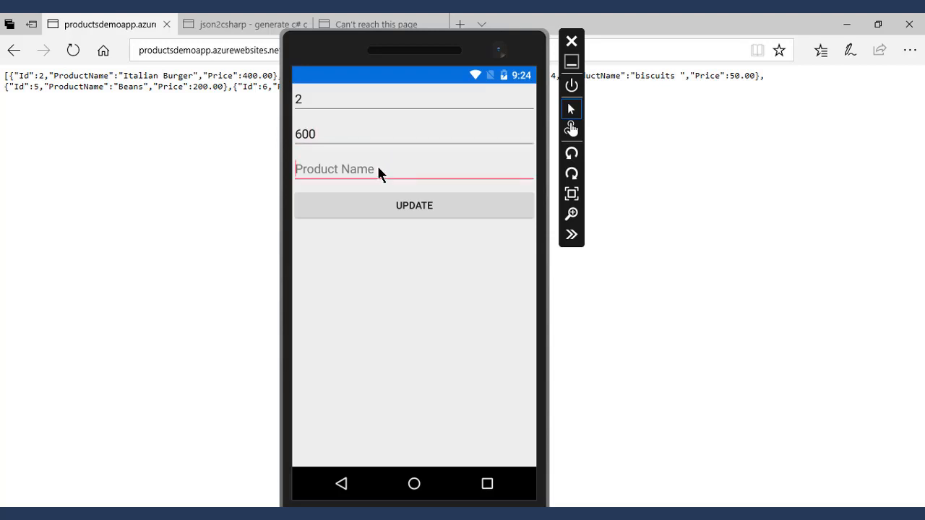
text(Pizza)
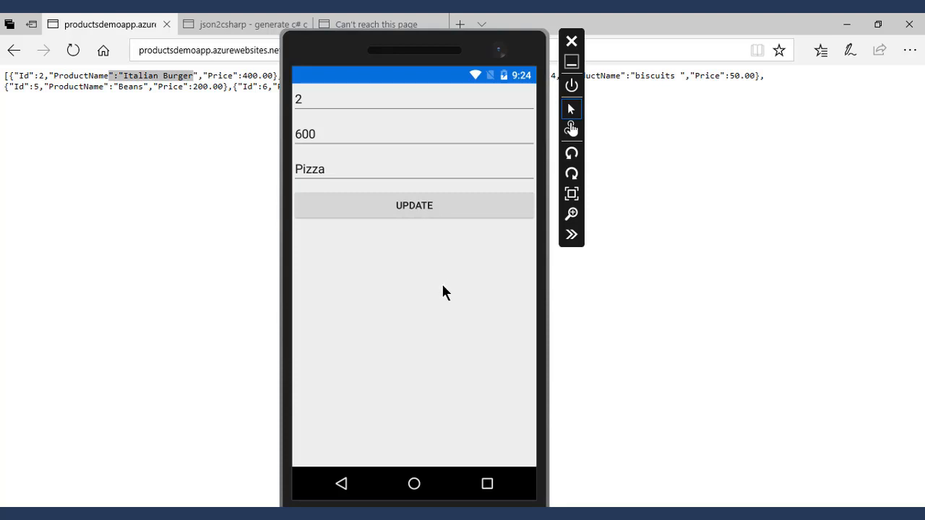
Refresh the api/Products page in Edge to confirm product 2 is Pizza at 600.00.
click(72, 49)
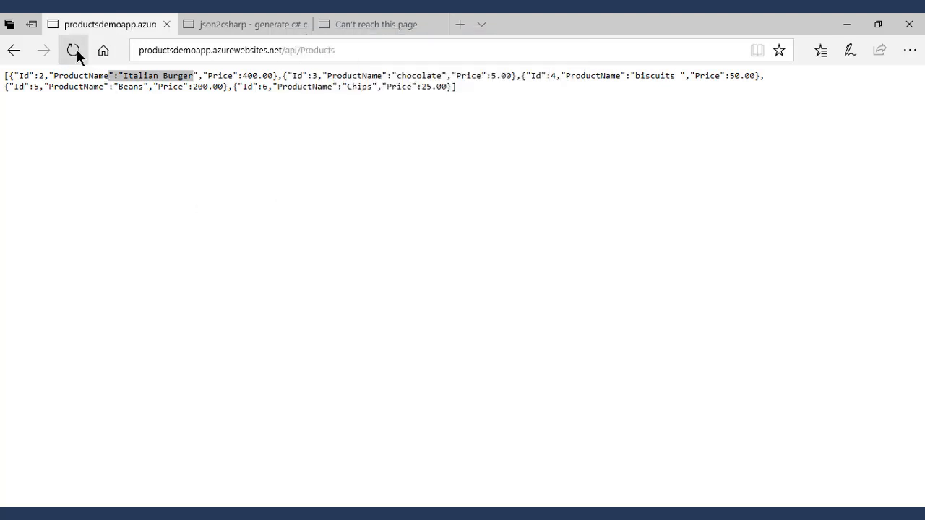
click(72, 49)
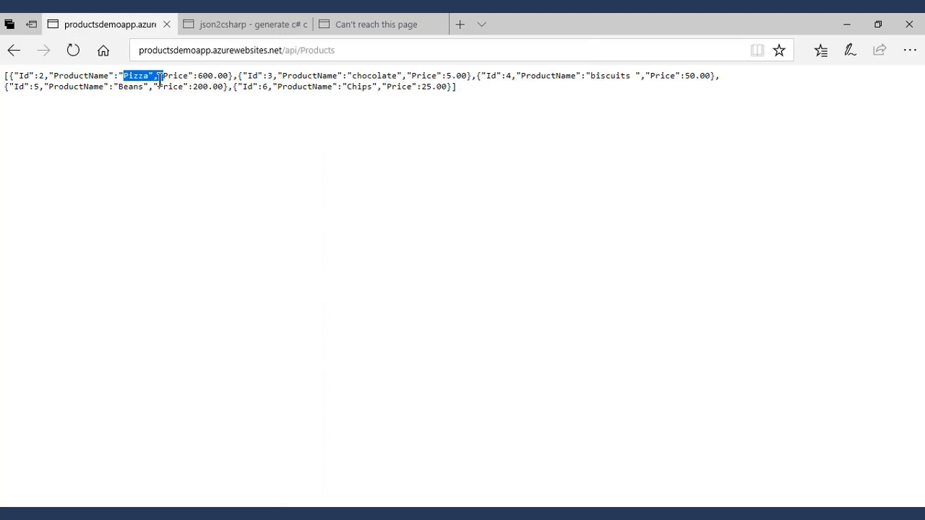
click(238, 201)
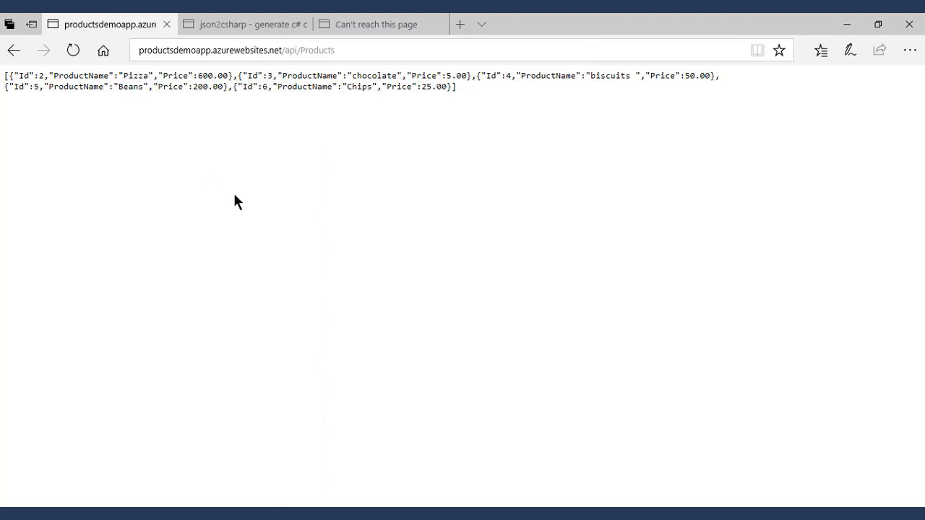
mouse_move(475, 344)
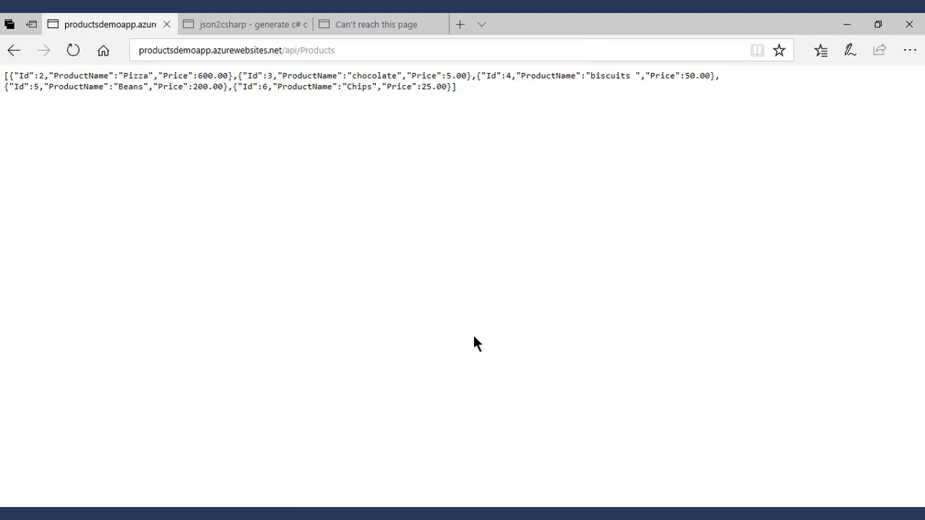
mouse_move(471, 345)
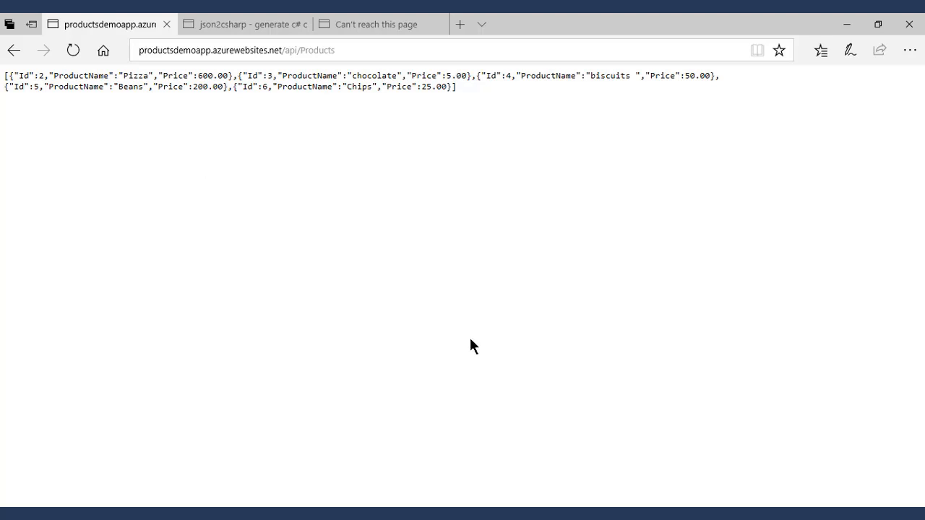